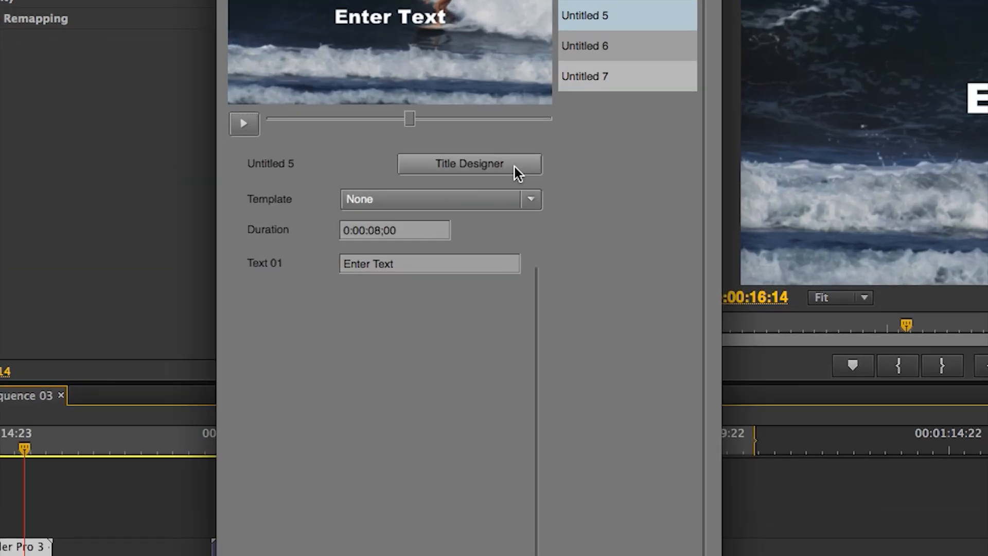
- Apply the Red Streak template to the Untitled 5 title in Quick Edit
click(439, 199)
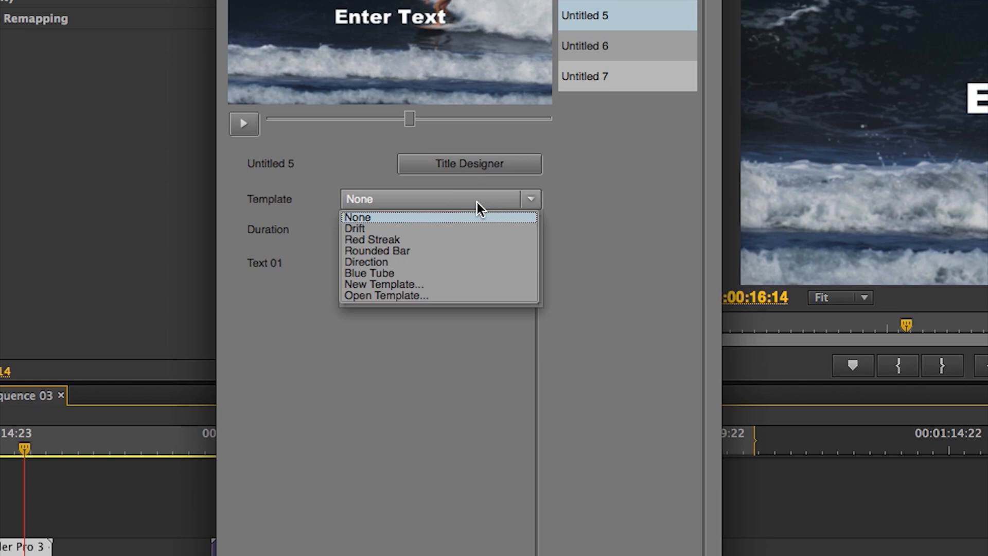
click(372, 239)
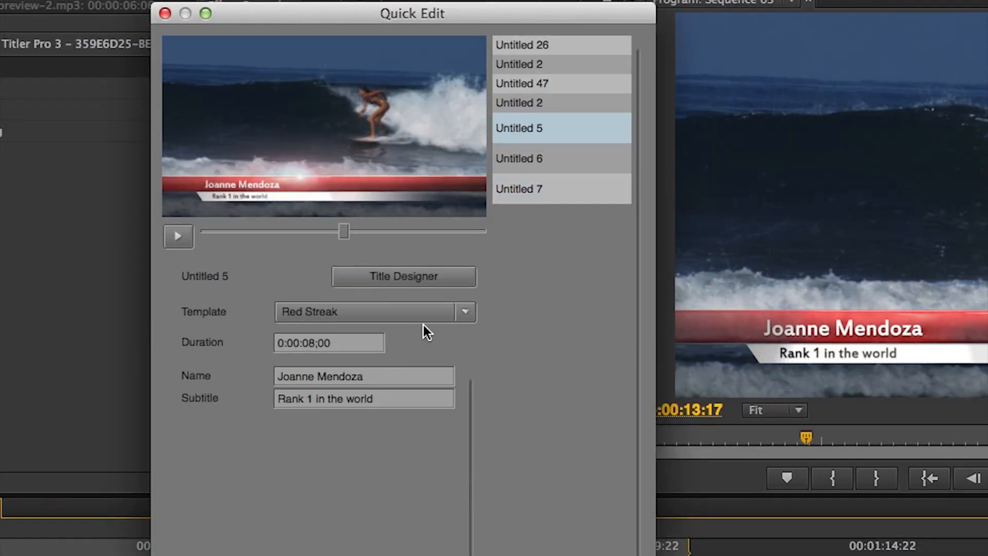
- Recolor the Red Streak bar blue in Title Designer and apply it to the template
click(402, 275)
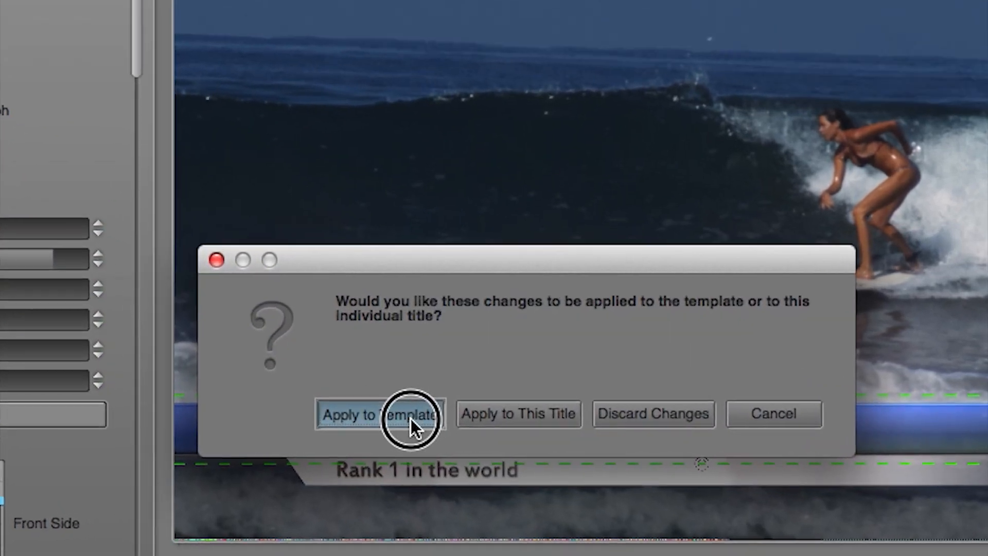
click(379, 414)
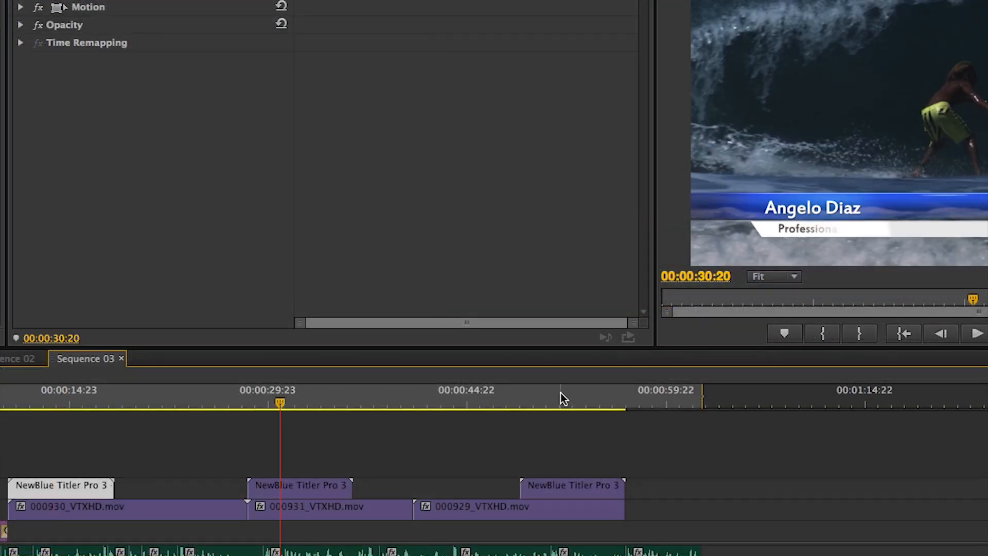
click(298, 403)
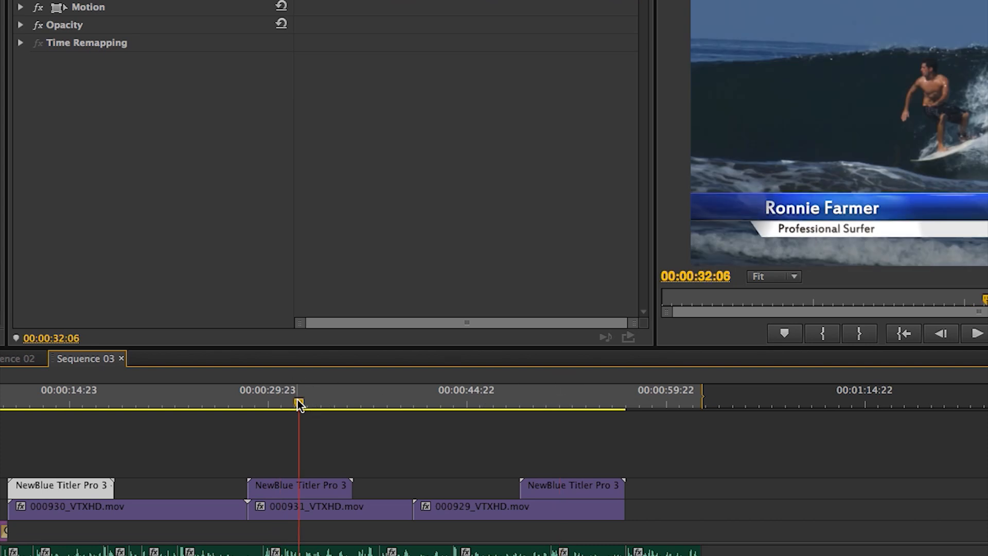